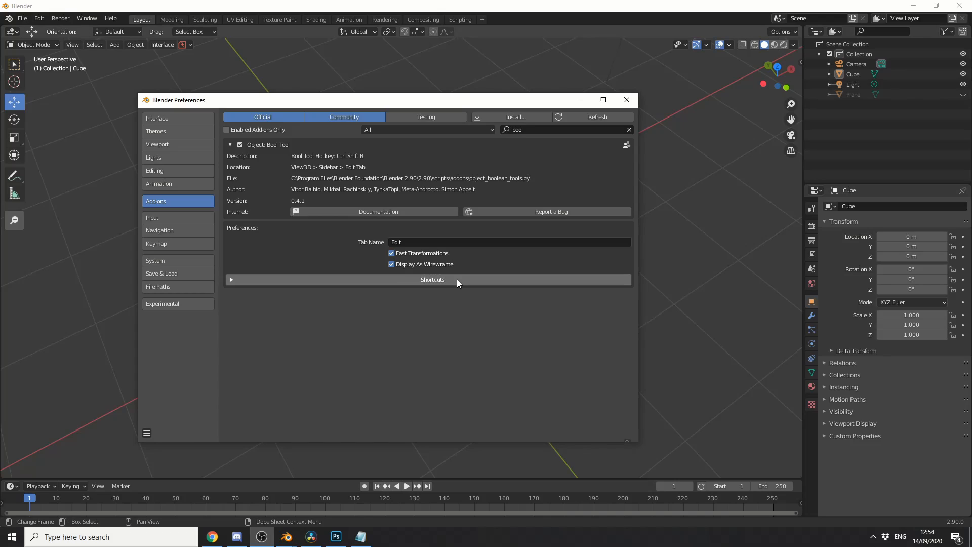
Step: Expand Bool Tool's shortcut list in Preferences, then minimize the Preferences window
{"action": "left_click", "coordinate": [432, 279]}
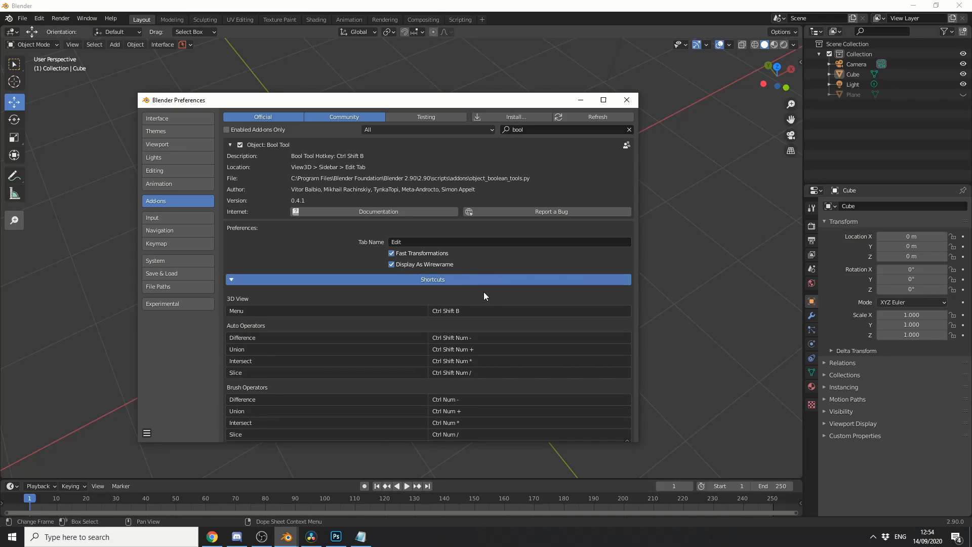
{"action": "mouse_move", "coordinate": [467, 319]}
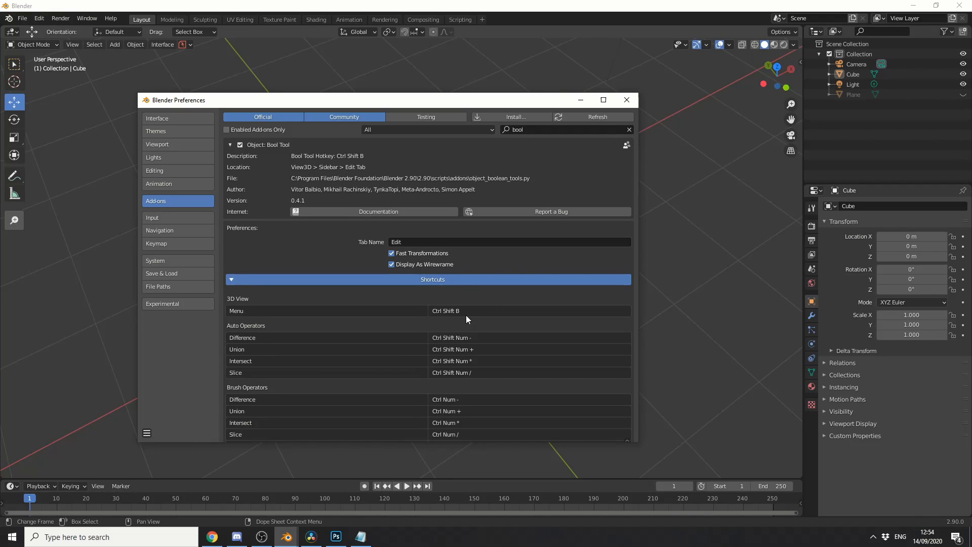
{"action": "mouse_move", "coordinate": [462, 377]}
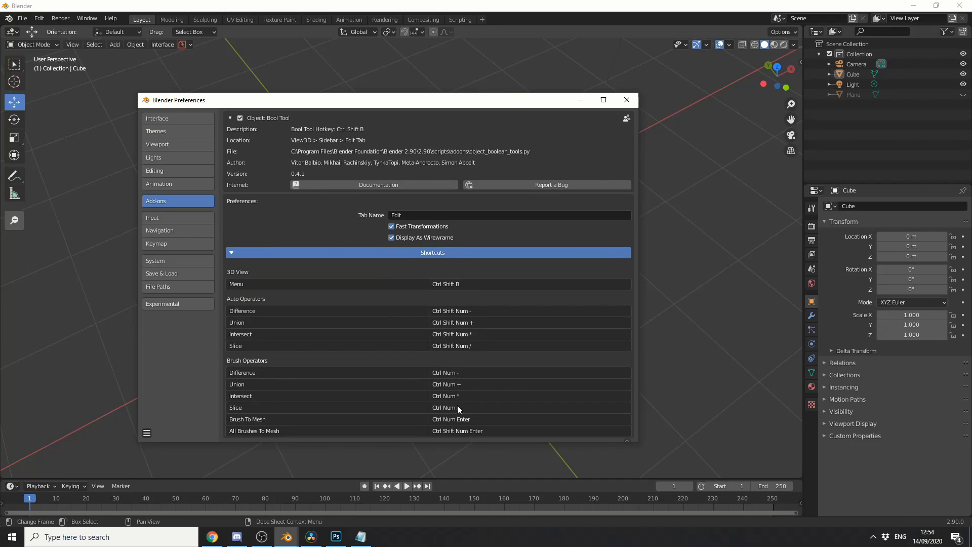
{"action": "mouse_move", "coordinate": [535, 422]}
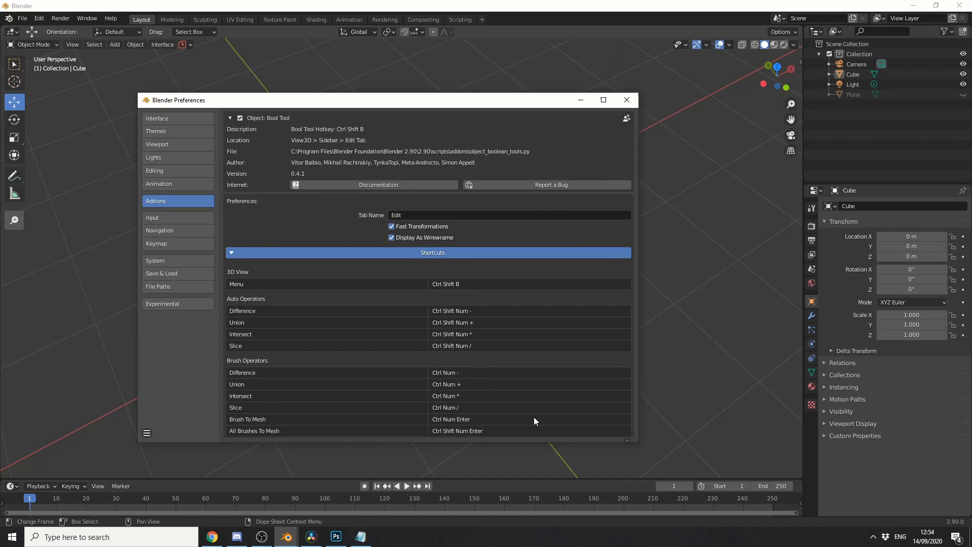
{"action": "mouse_move", "coordinate": [550, 109]}
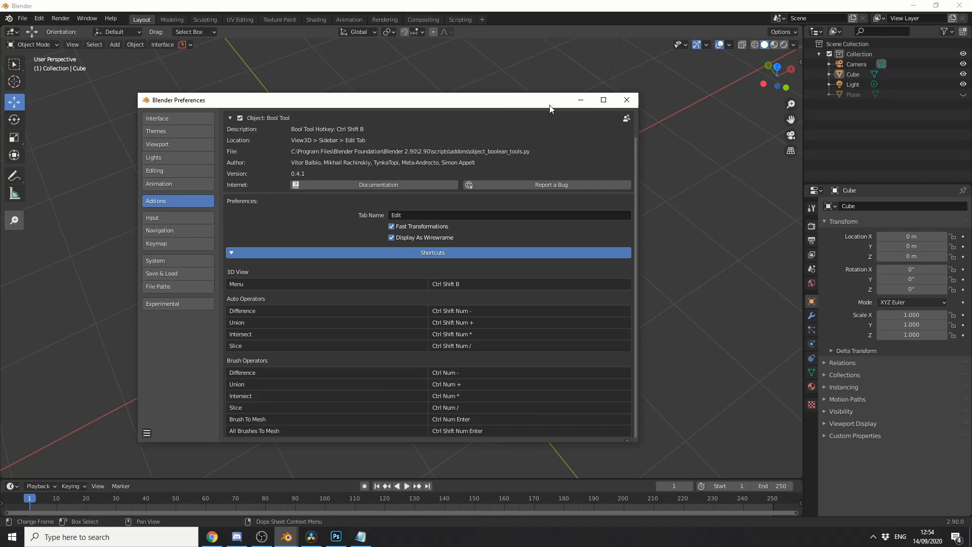
{"action": "left_click", "coordinate": [626, 100]}
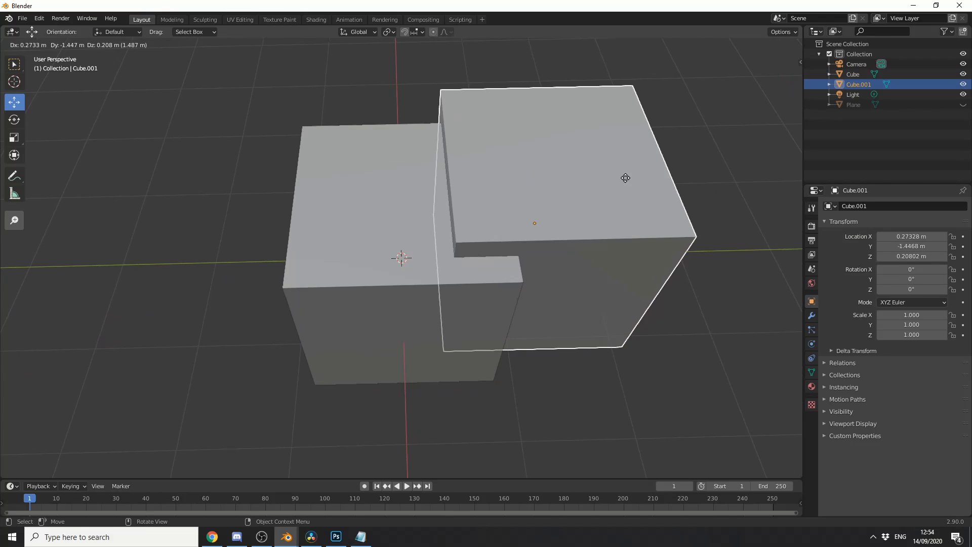
Step: Place the duplicate cube overlapping the original and dismiss the Bool Tool menu unapplied
{"action": "left_click", "coordinate": [582, 177]}
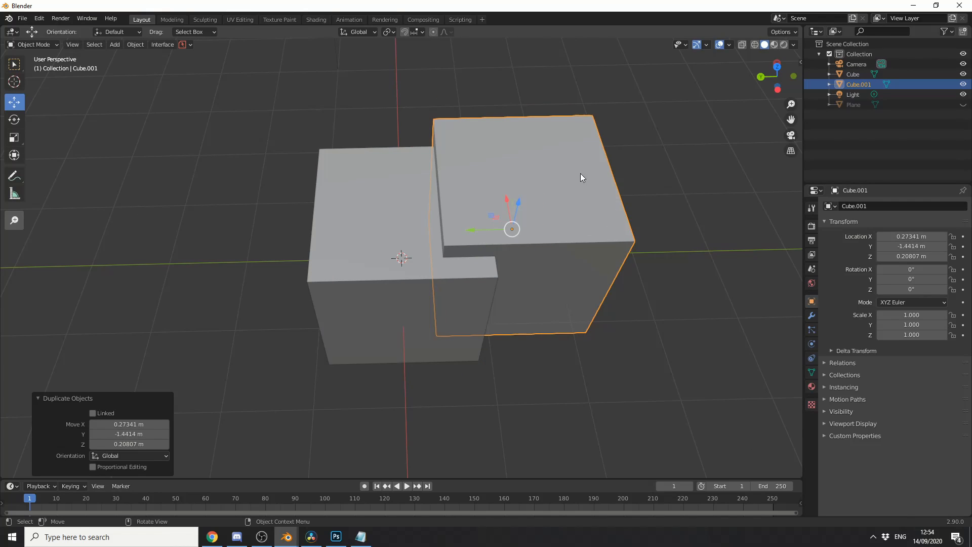
{"action": "mouse_move", "coordinate": [553, 303]}
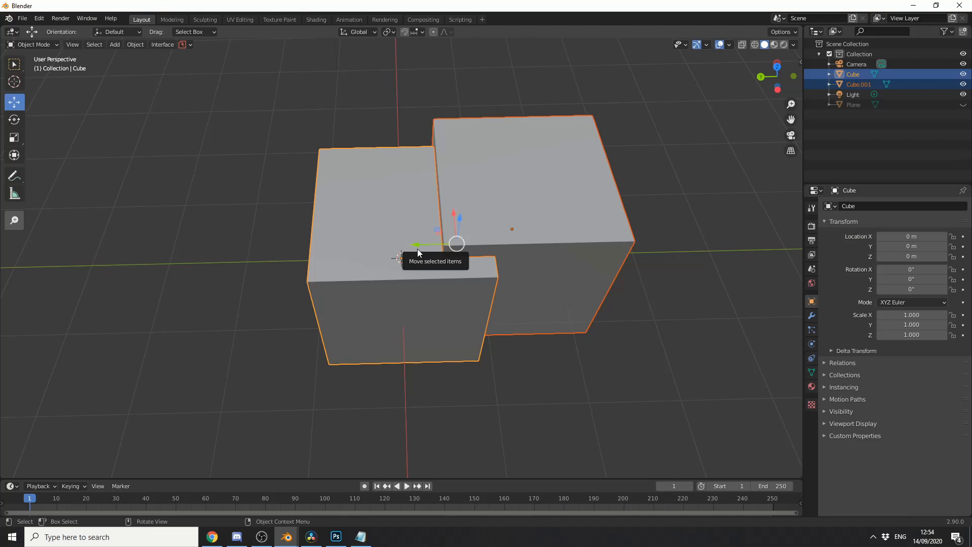
{"action": "mouse_move", "coordinate": [420, 252]}
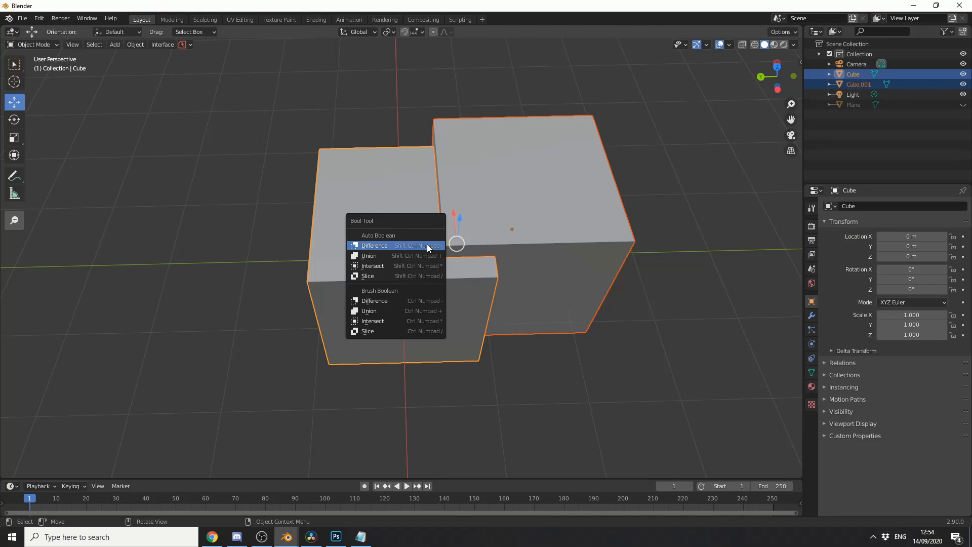
{"action": "mouse_move", "coordinate": [434, 245]}
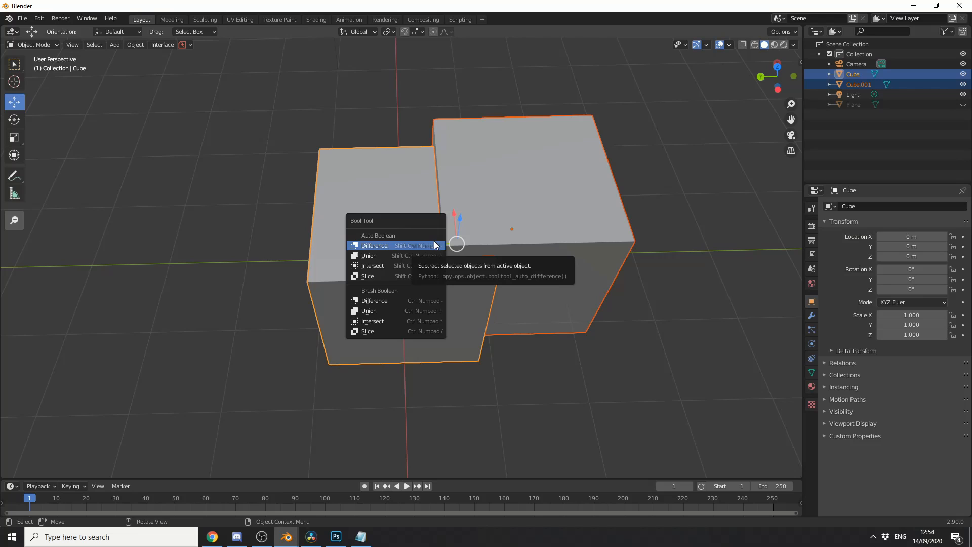
{"action": "mouse_move", "coordinate": [439, 246]}
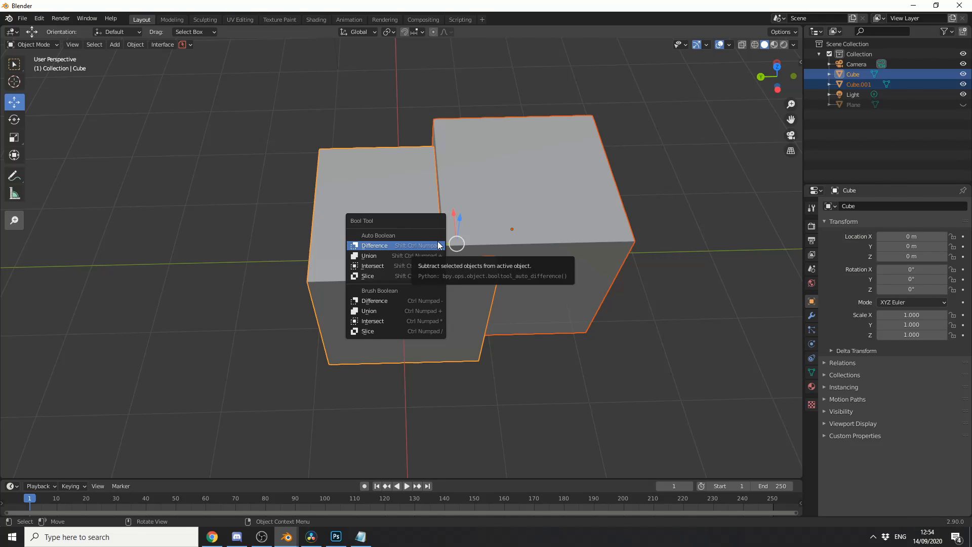
{"action": "mouse_move", "coordinate": [428, 246]}
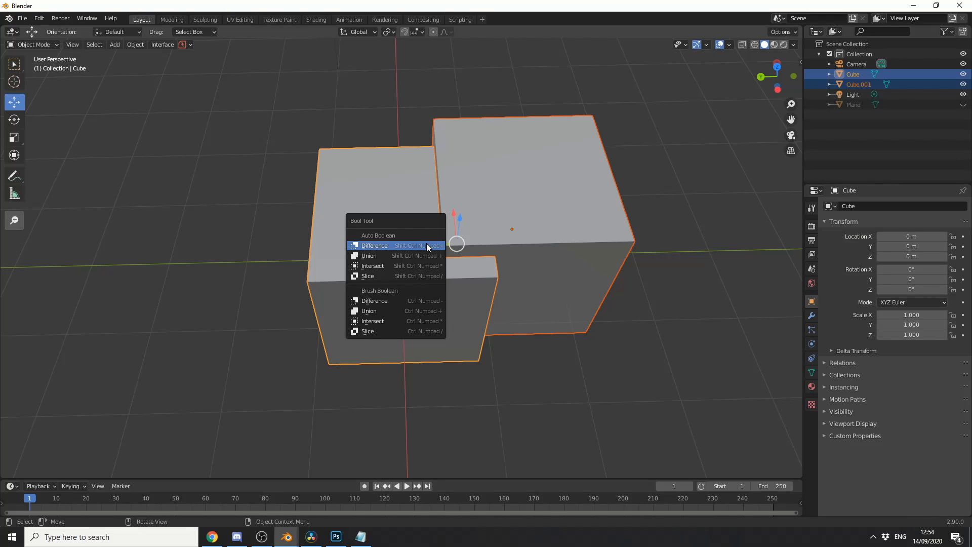
{"action": "left_click", "coordinate": [373, 245]}
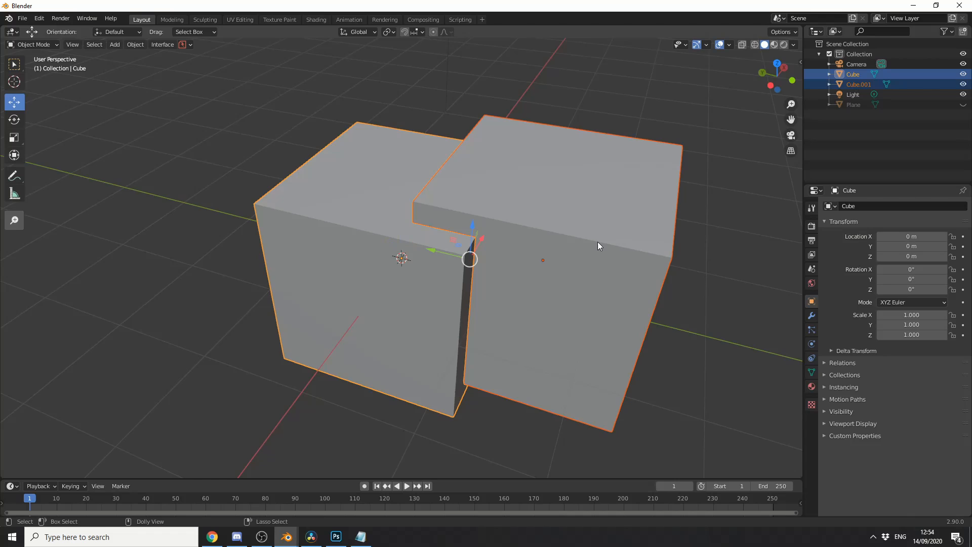
Step: Apply Bool Tool Brush Boolean Difference with the second cube, then move the cutter elsewhere
{"action": "right_click", "coordinate": [600, 246]}
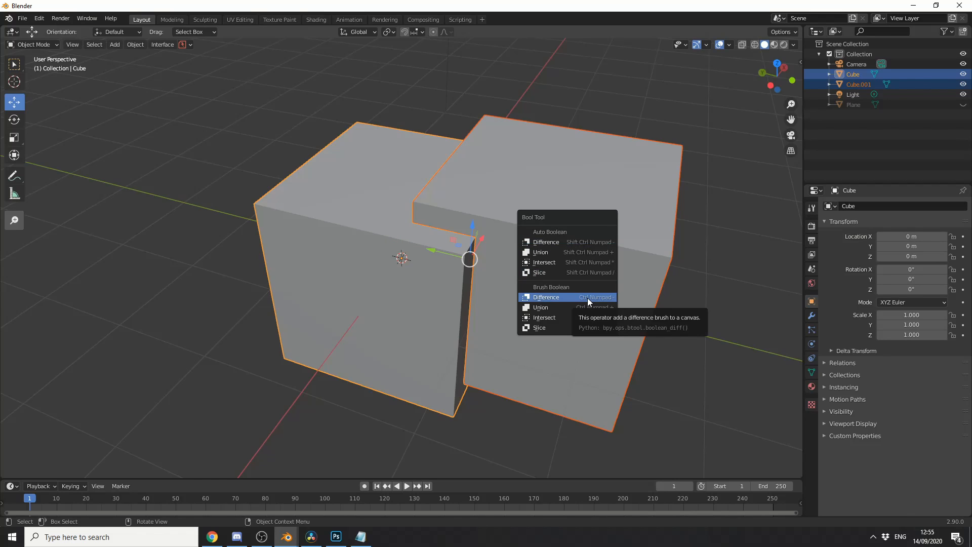
{"action": "left_click", "coordinate": [544, 297]}
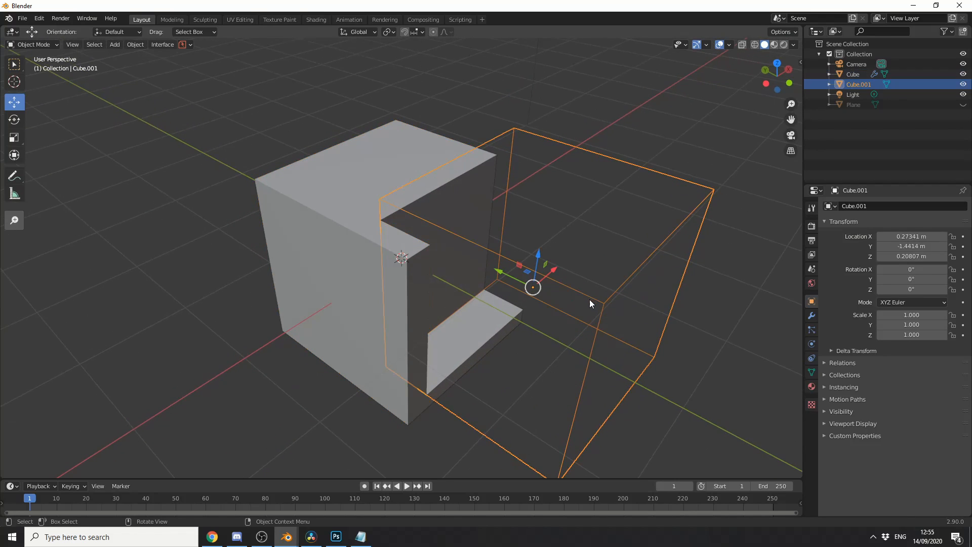
{"action": "key", "text": "g"}
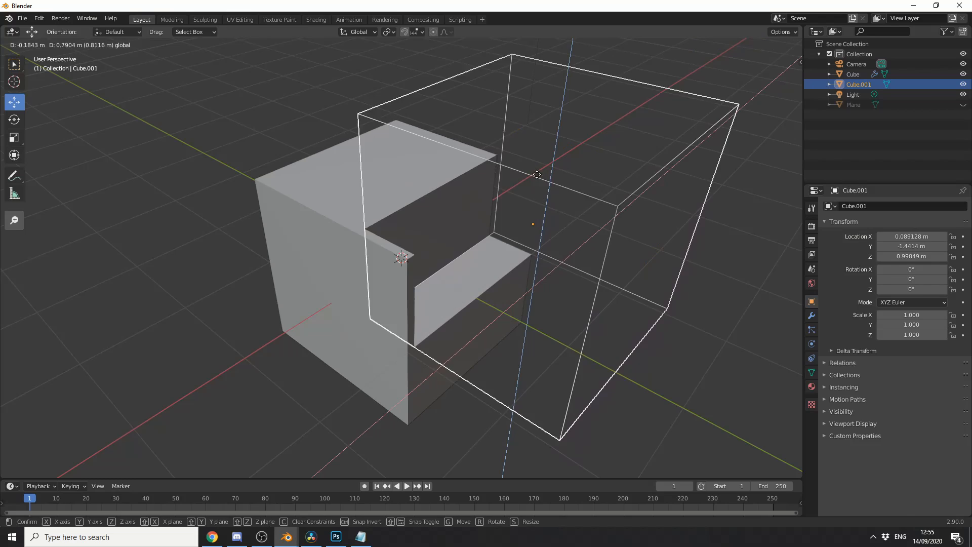
{"action": "left_click", "coordinate": [535, 174]}
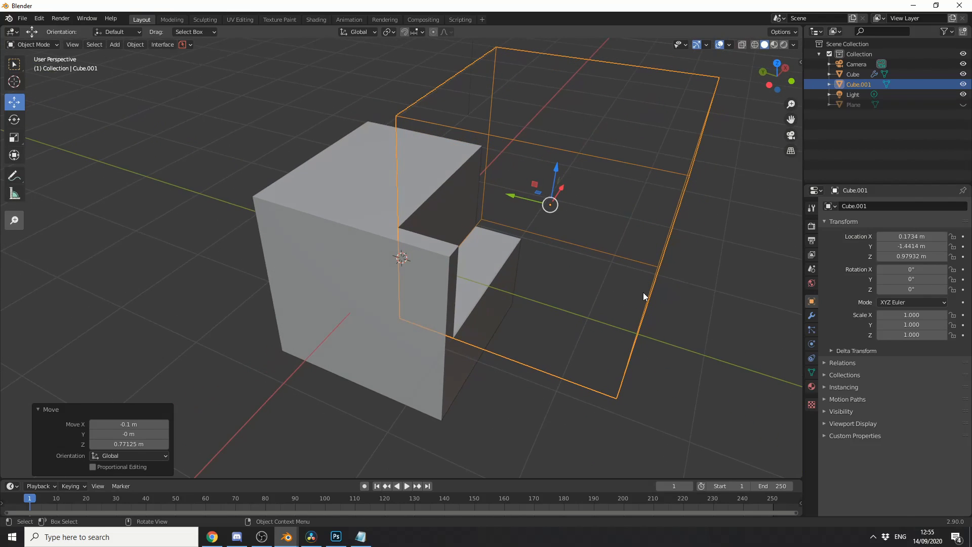
{"action": "mouse_move", "coordinate": [645, 296]}
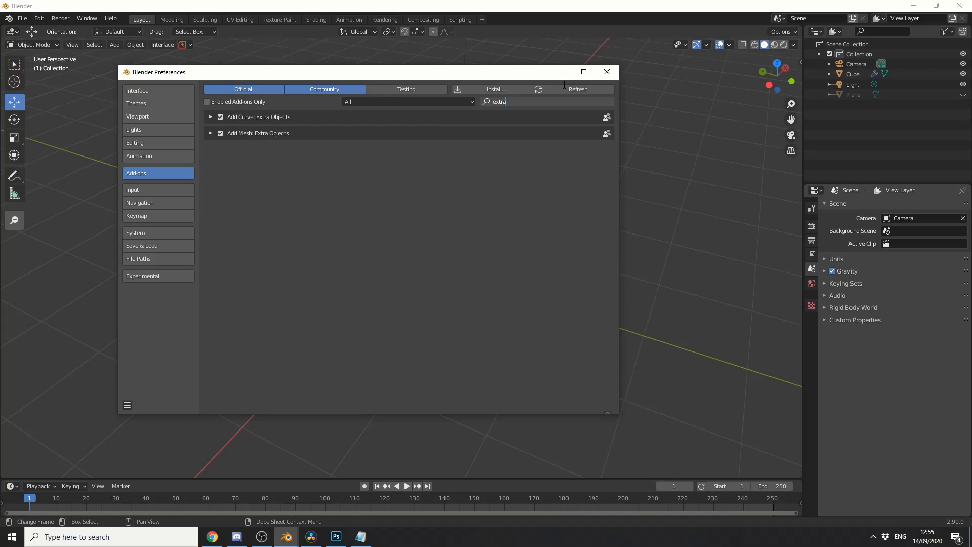
Step: Minimize Preferences and browse the Add menu's Extra Objects mesh and curve types
{"action": "left_click", "coordinate": [607, 72]}
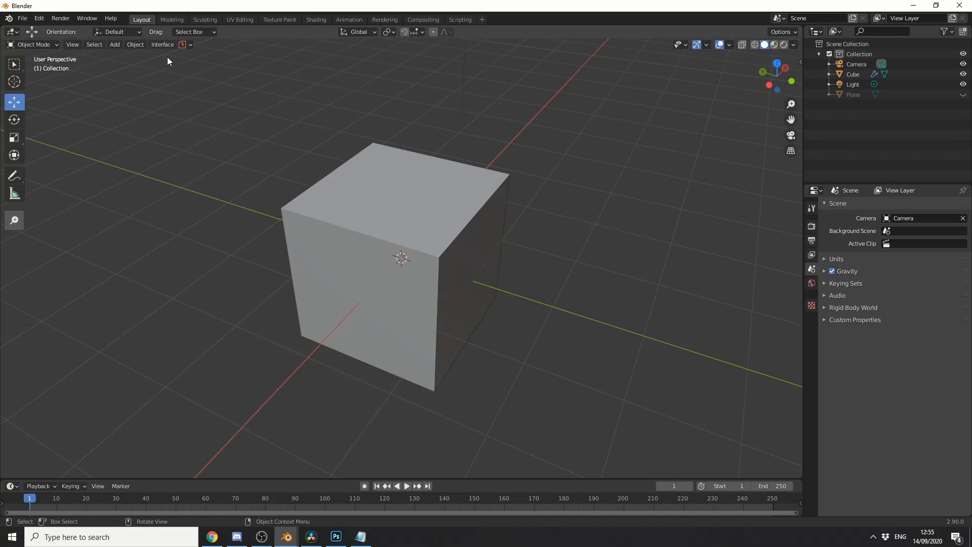
{"action": "left_click", "coordinate": [114, 44]}
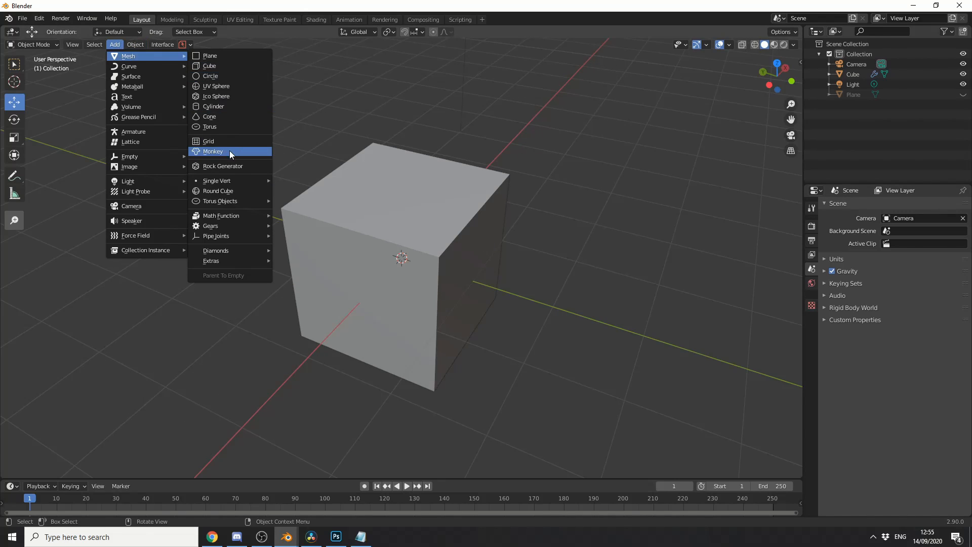
{"action": "mouse_move", "coordinate": [253, 168]}
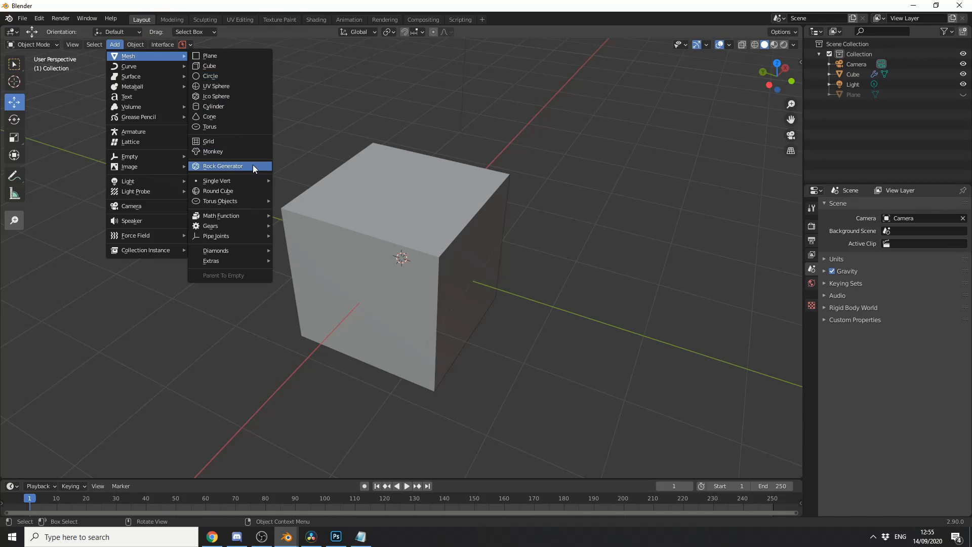
{"action": "mouse_move", "coordinate": [228, 210]}
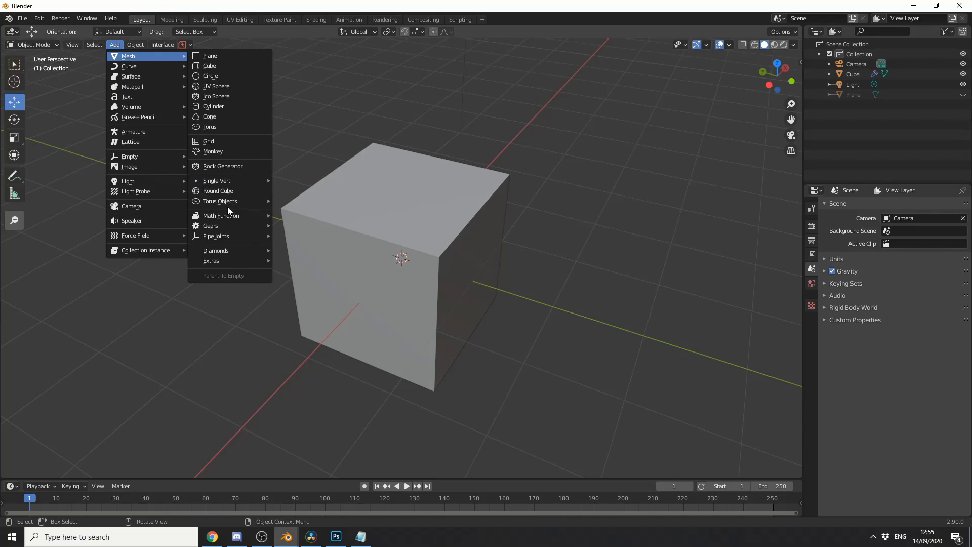
{"action": "mouse_move", "coordinate": [221, 215]}
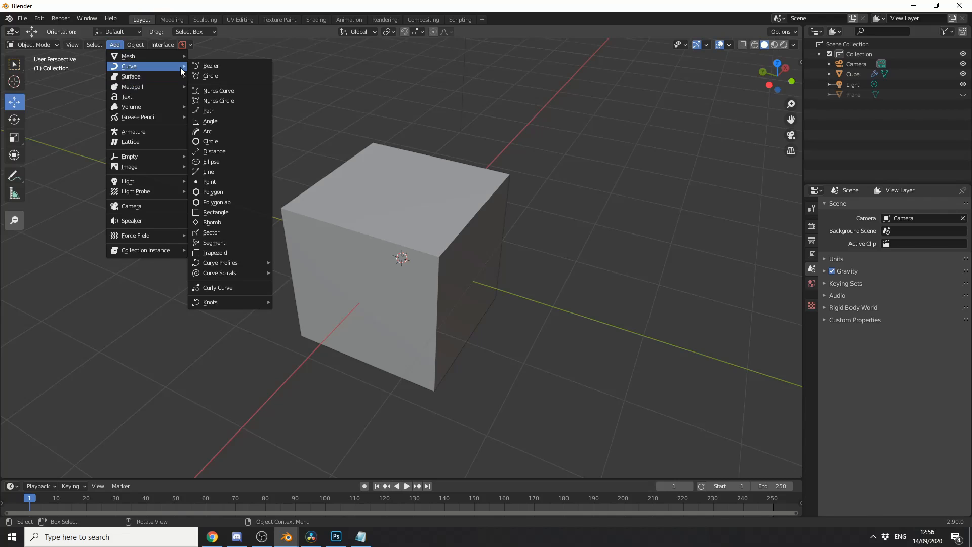
{"action": "mouse_move", "coordinate": [229, 141]}
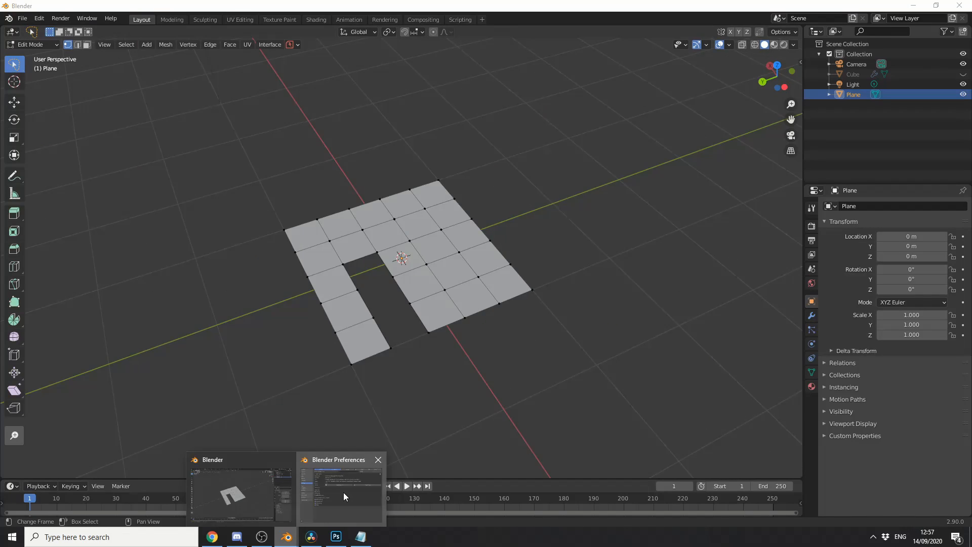
Step: Restore Preferences and open the F2 add-on's online documentation
{"action": "left_click", "coordinate": [341, 492]}
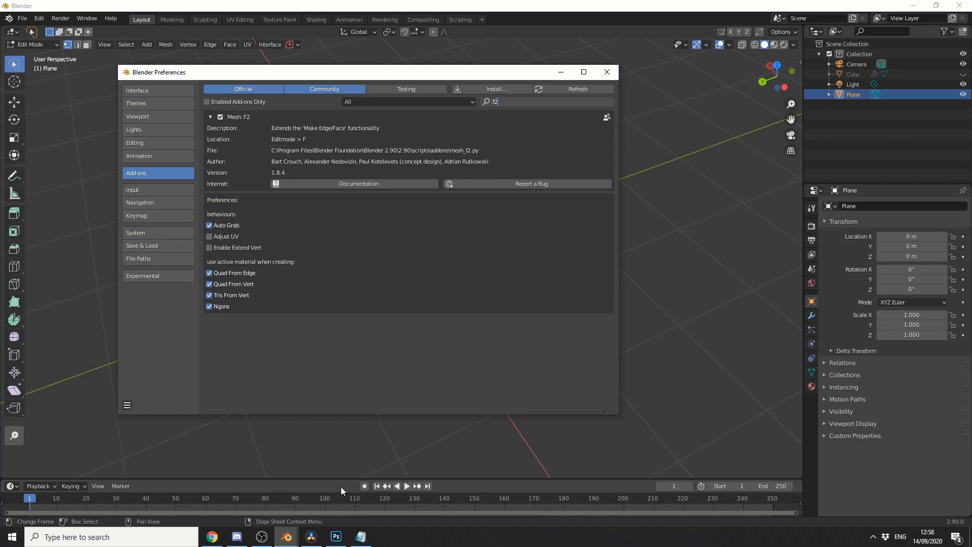
{"action": "left_click", "coordinate": [358, 183]}
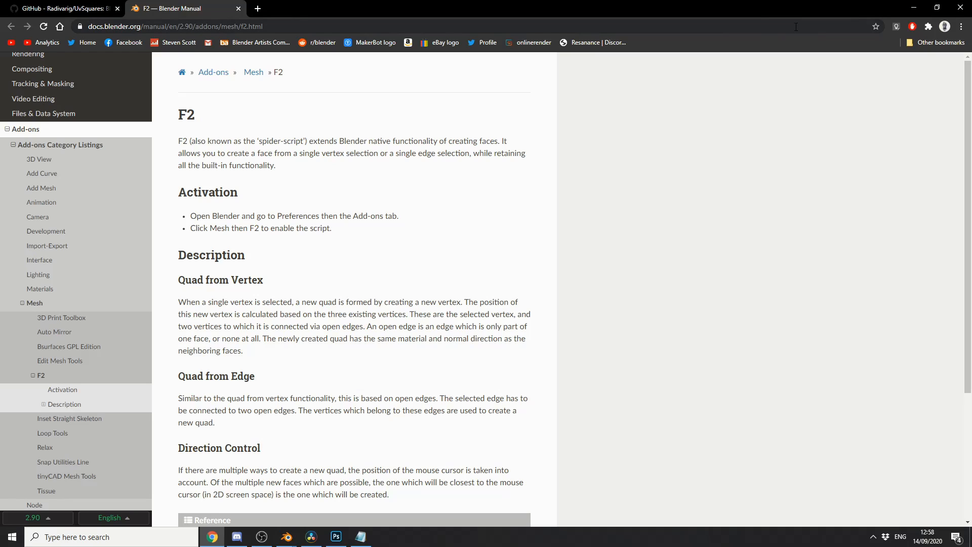
Step: Leave the F2 manual page, return to Blender and minimize Preferences
{"action": "left_click", "coordinate": [285, 537]}
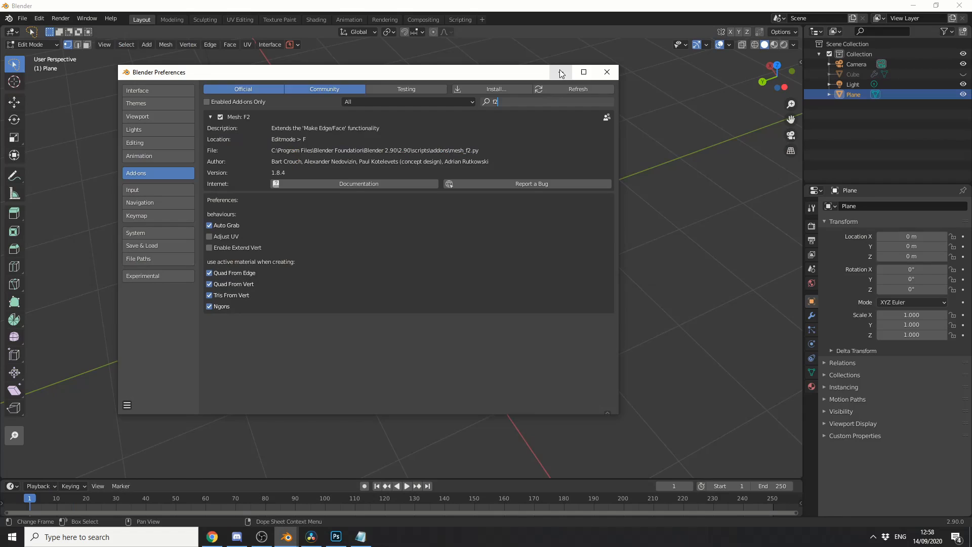
{"action": "left_click", "coordinate": [606, 72]}
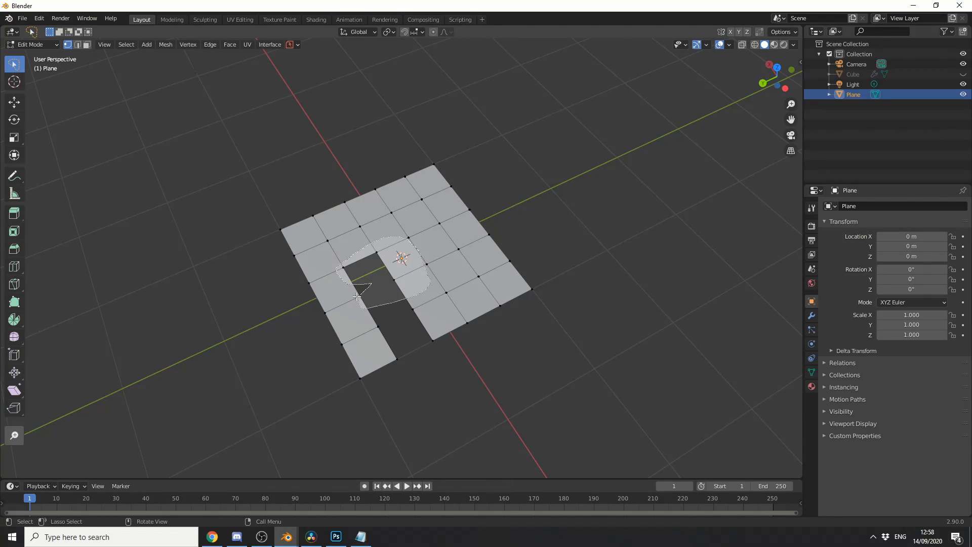
Step: Tick Mesh: LoopTools in the Add-ons list to enable it
{"action": "left_click", "coordinate": [366, 273]}
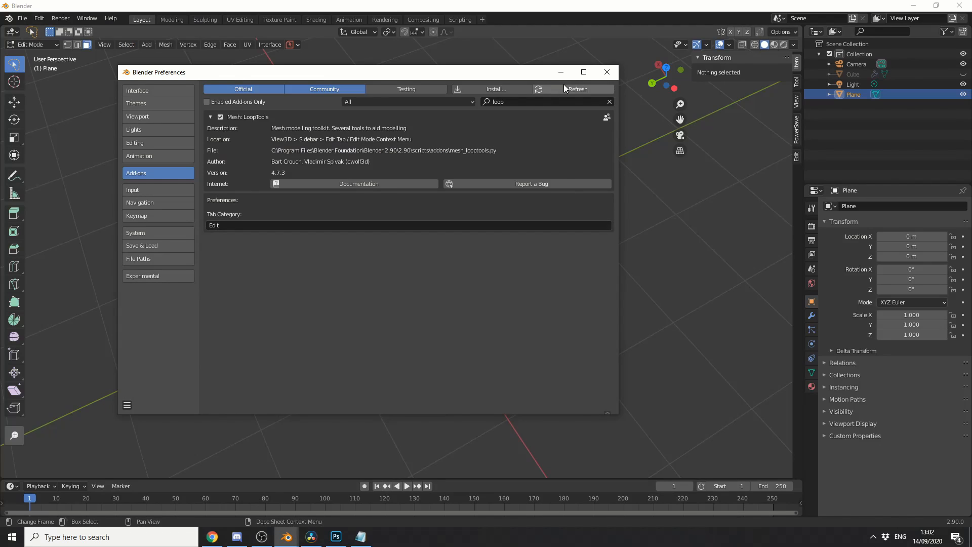
Step: Close Preferences and apply LoopTools Circle to the plane's selected square patch of faces
{"action": "left_click", "coordinate": [606, 71]}
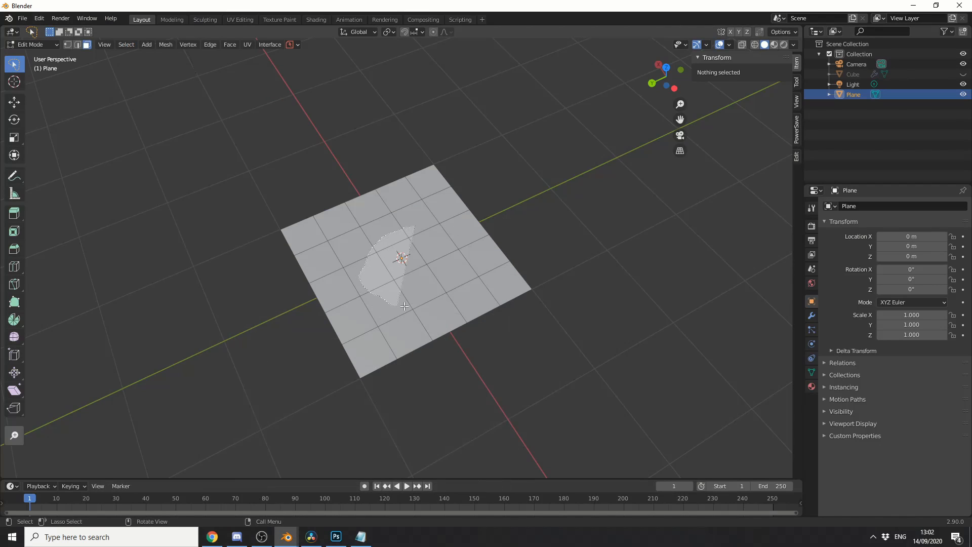
{"action": "right_click", "coordinate": [404, 305]}
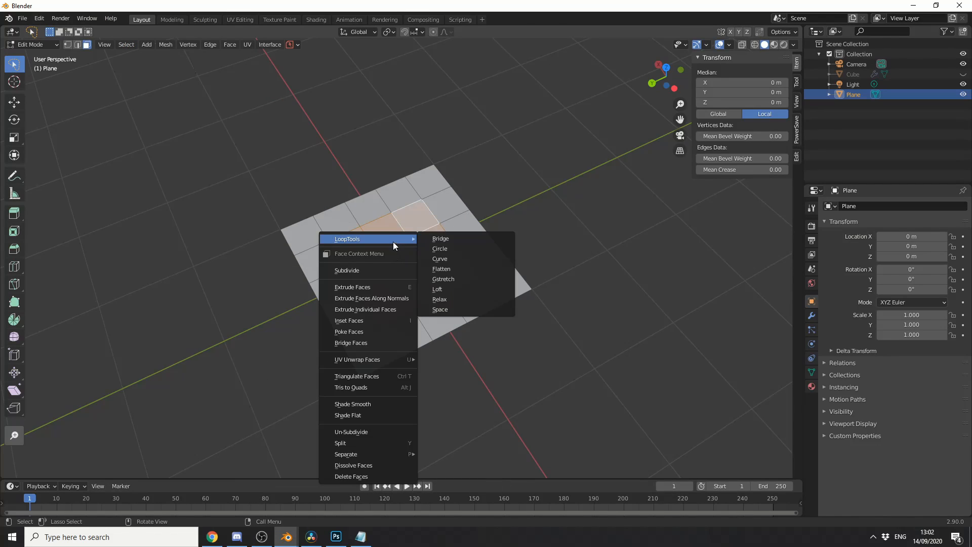
{"action": "mouse_move", "coordinate": [462, 242]}
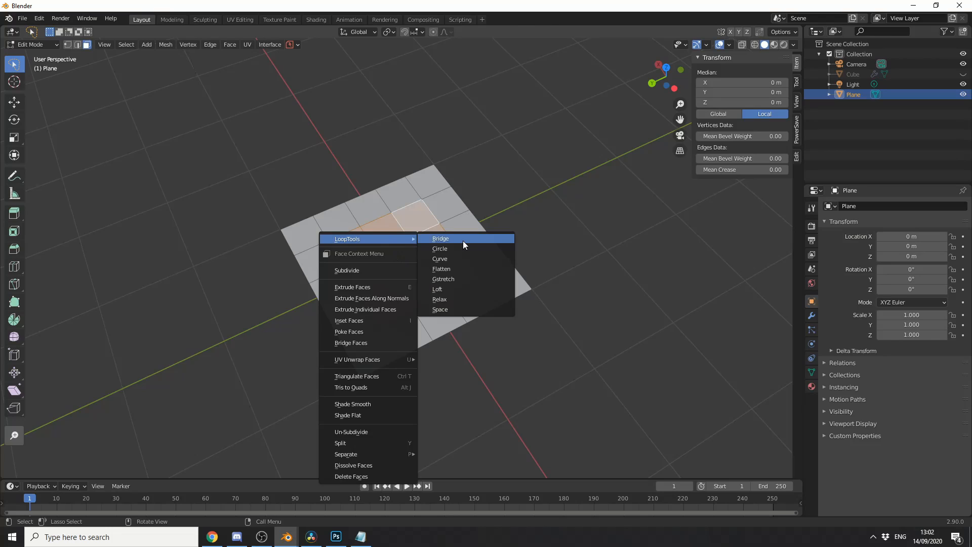
{"action": "mouse_move", "coordinate": [459, 259]}
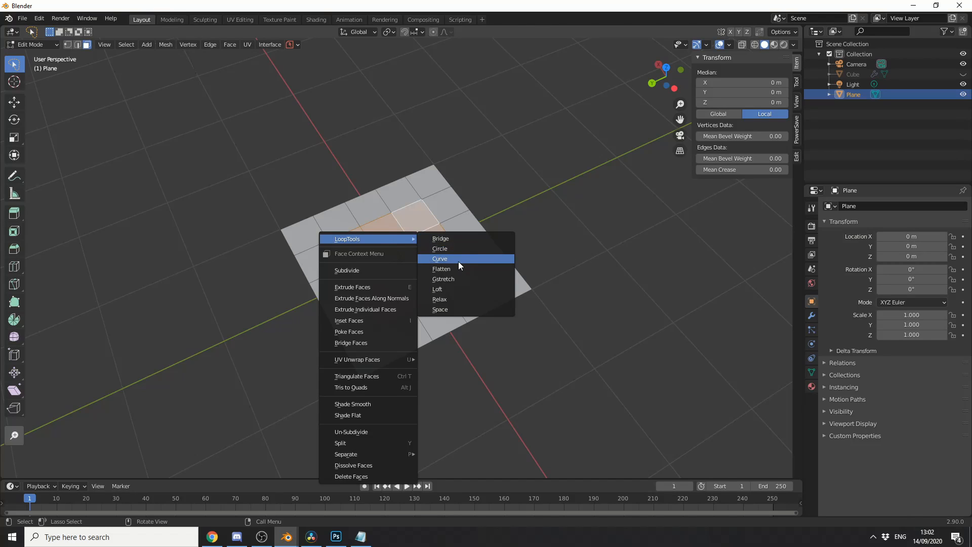
{"action": "mouse_move", "coordinate": [456, 289]}
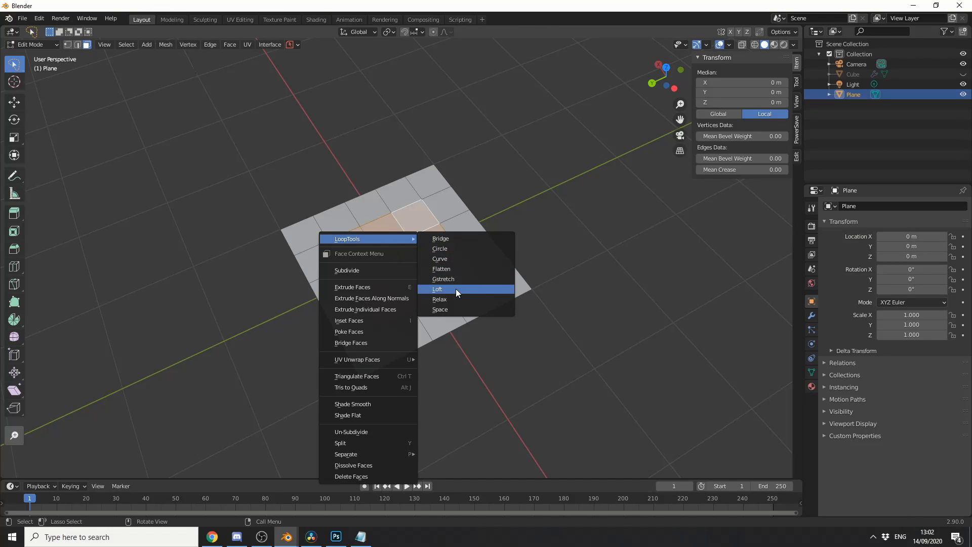
{"action": "mouse_move", "coordinate": [456, 252]}
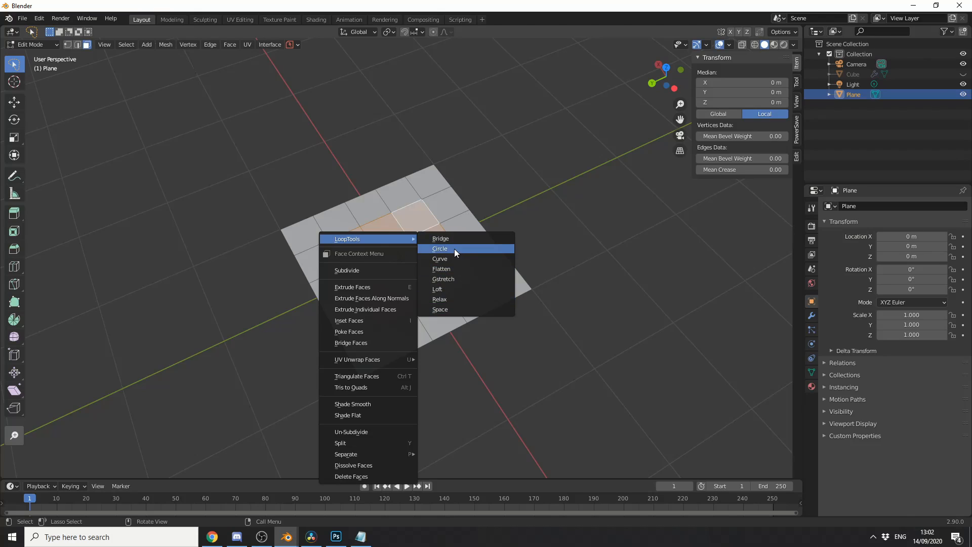
{"action": "left_click", "coordinate": [439, 248]}
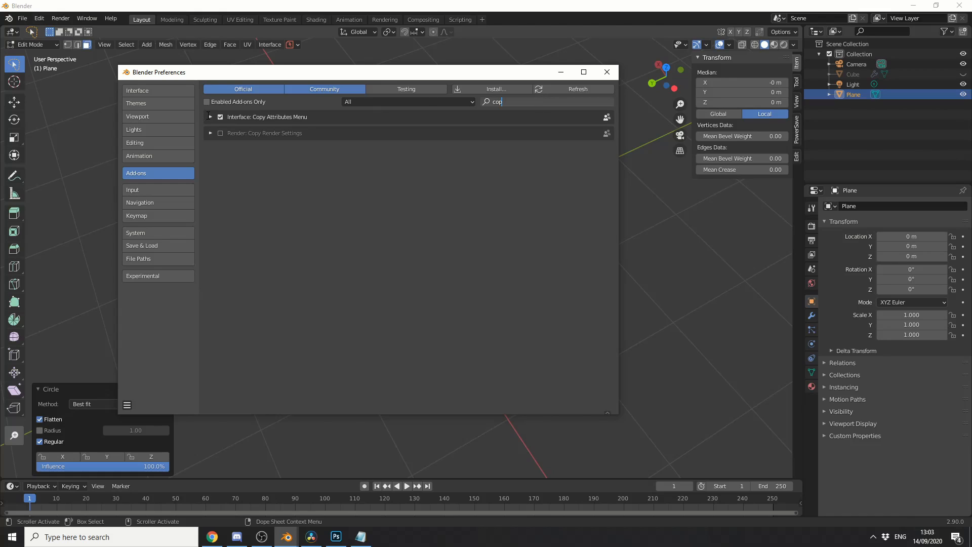
Step: Close the Preferences window to return to the scene with both planes
{"action": "left_click", "coordinate": [607, 71]}
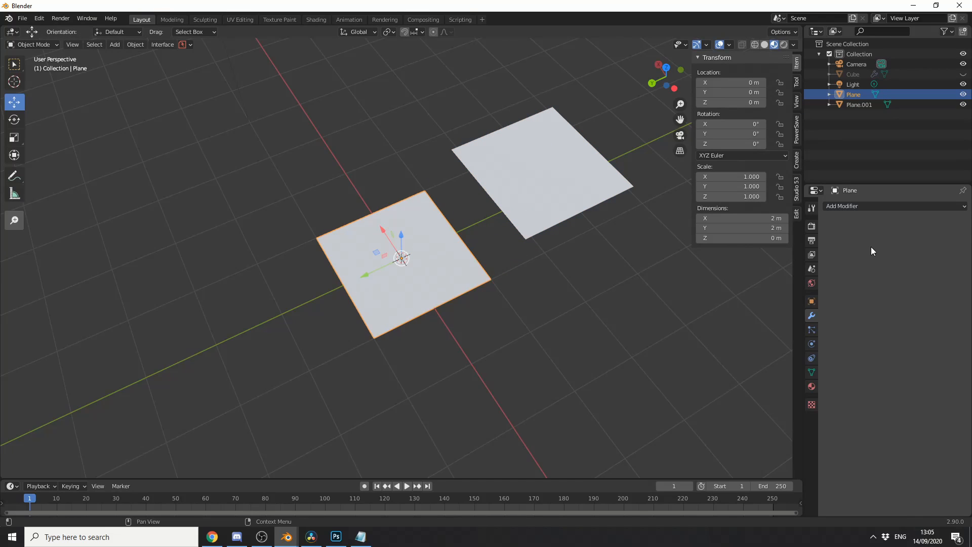
Step: Add a 0.62 m Solidify modifier to Plane and copy it onto Plane.001
{"action": "left_click", "coordinate": [868, 206]}
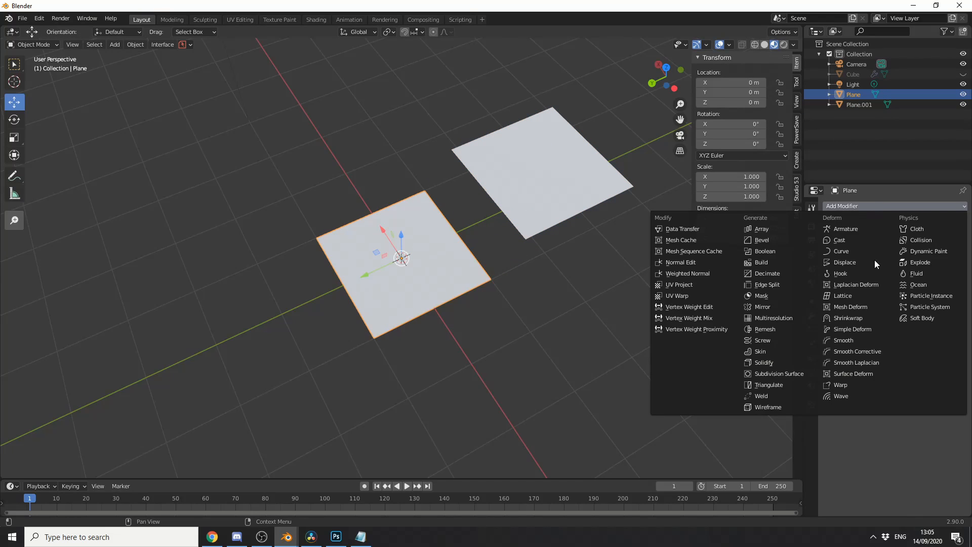
{"action": "left_click", "coordinate": [763, 362]}
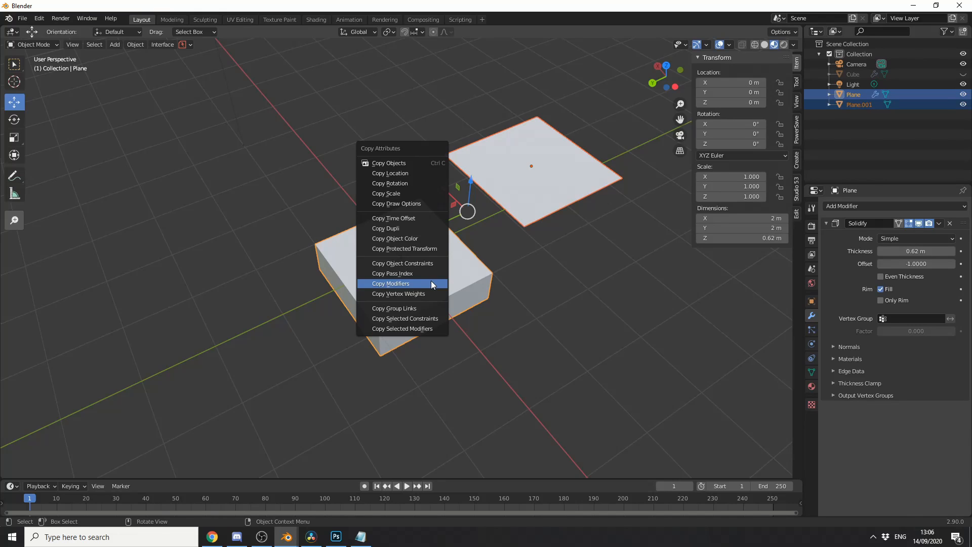
{"action": "mouse_move", "coordinate": [425, 287]}
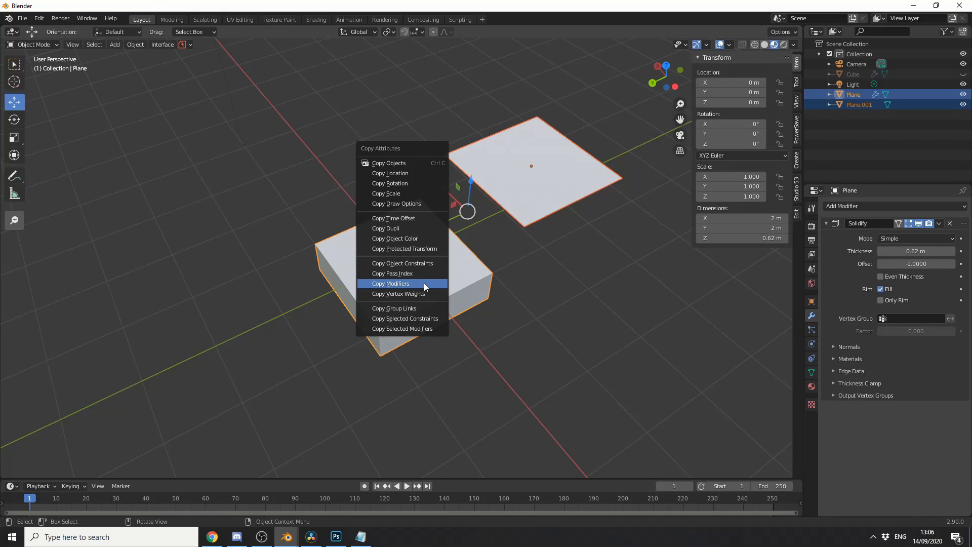
{"action": "mouse_move", "coordinate": [425, 286]}
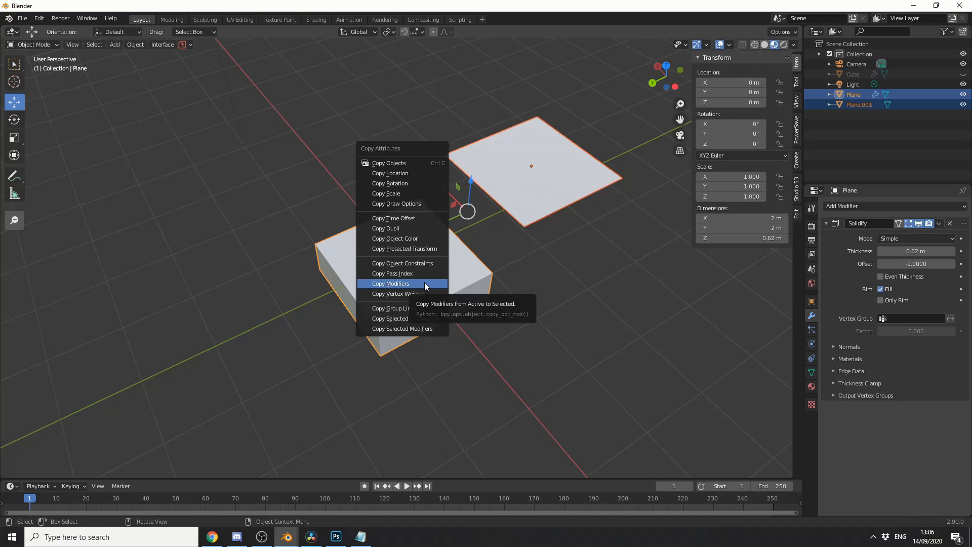
{"action": "left_click", "coordinate": [390, 284]}
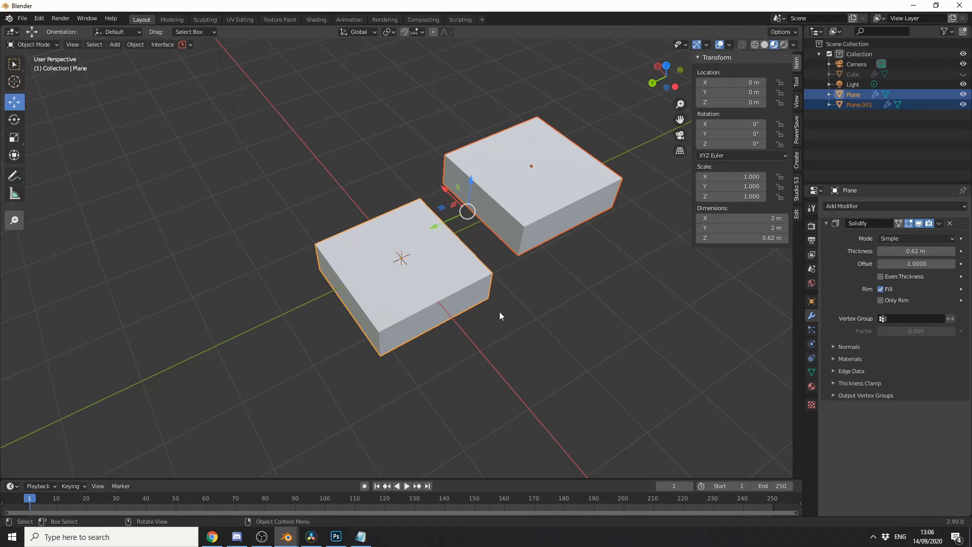
{"action": "mouse_move", "coordinate": [286, 536]}
{"action": "type", "text": "node"}
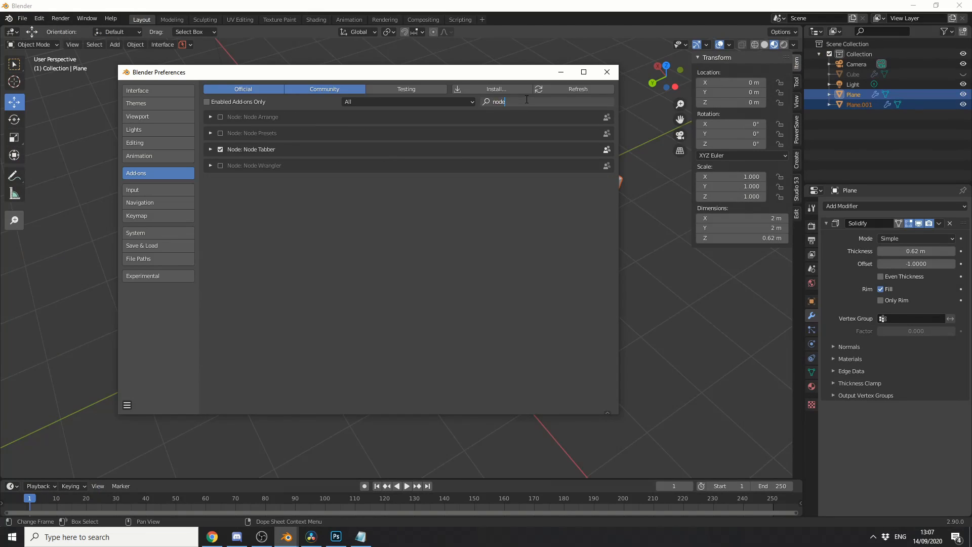
Step: Tick the Node Wrangler add-on and open its online documentation page
{"action": "left_click", "coordinate": [220, 165]}
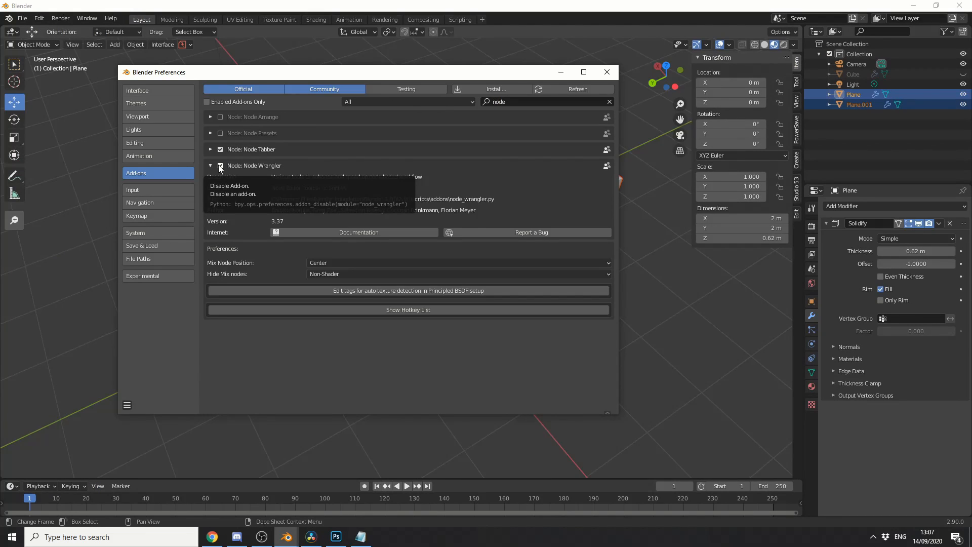
{"action": "left_click", "coordinate": [358, 231]}
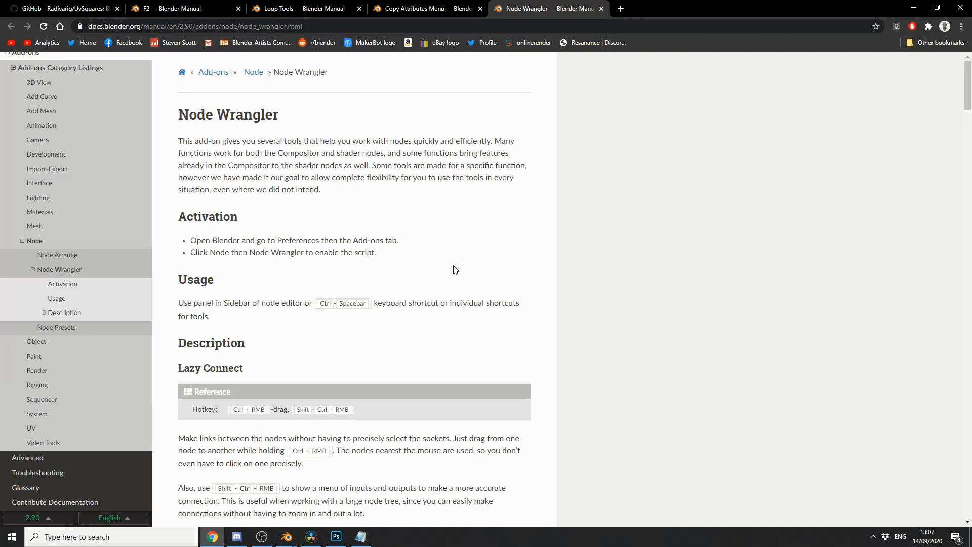
{"action": "scroll", "scroll_direction": "up", "scroll_amount": 3}
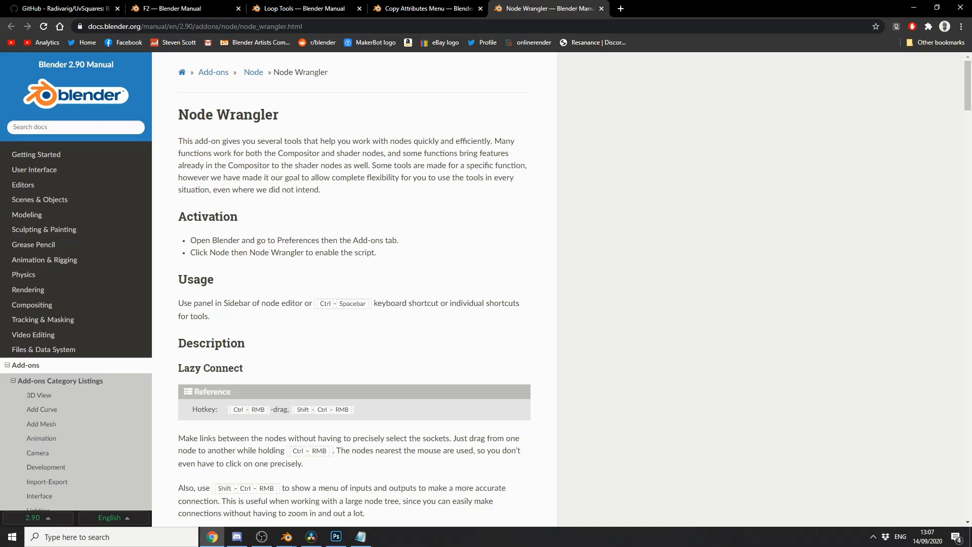
{"action": "scroll", "scroll_direction": "down", "scroll_amount": 3}
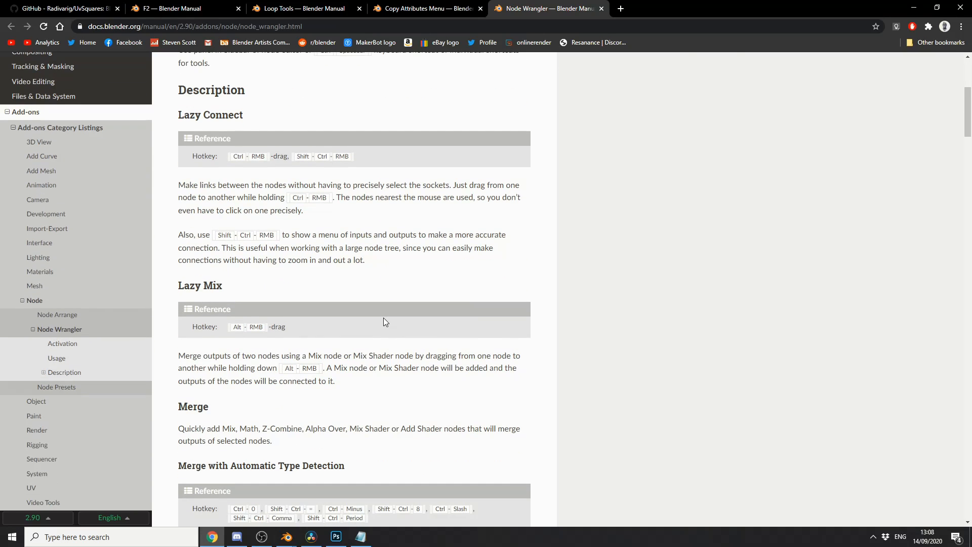
{"action": "scroll", "scroll_direction": "down", "scroll_amount": 3}
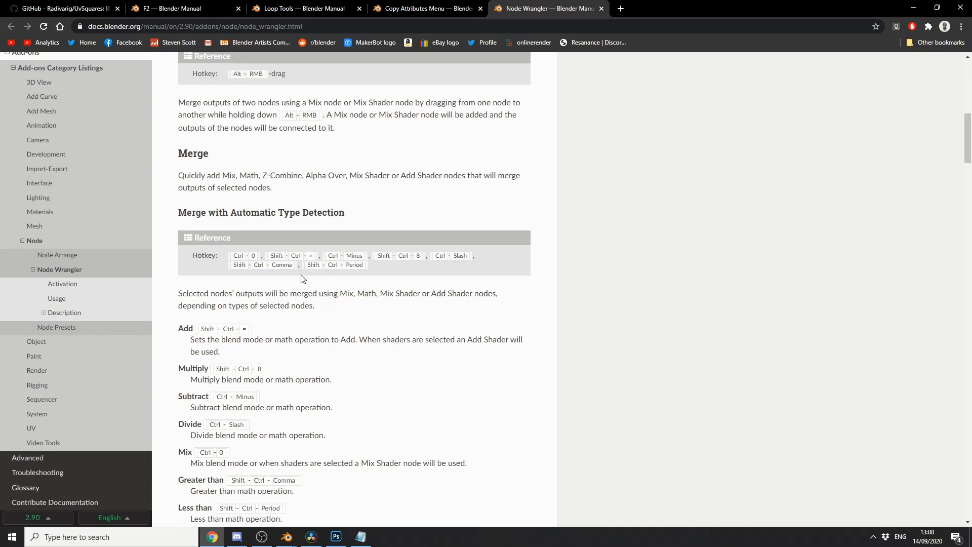
{"action": "mouse_move", "coordinate": [624, 305]}
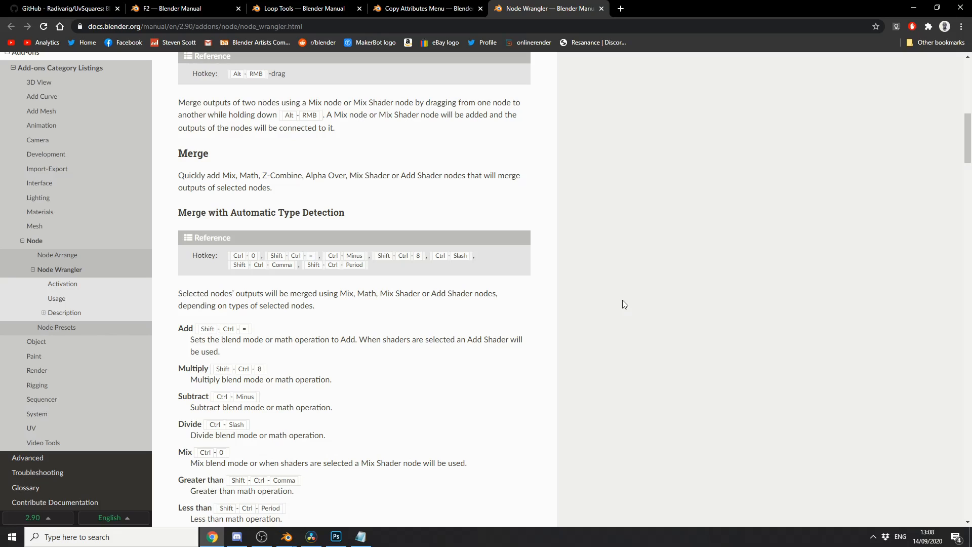
{"action": "mouse_move", "coordinate": [448, 434]}
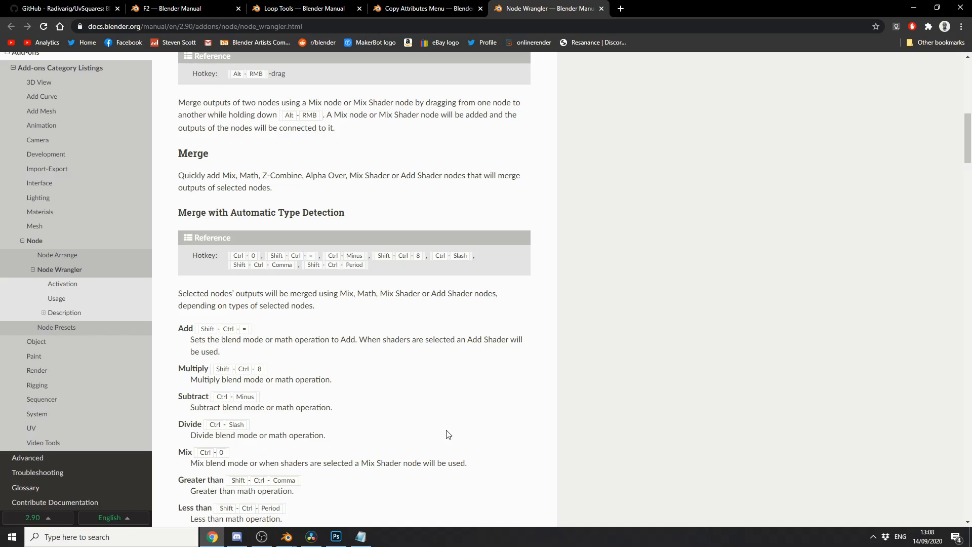
{"action": "left_click", "coordinate": [285, 537]}
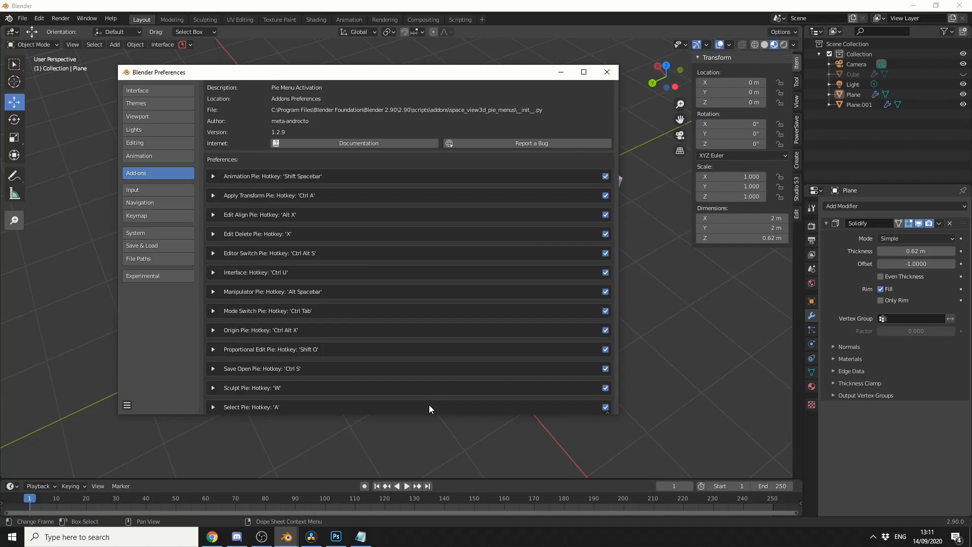
{"action": "mouse_move", "coordinate": [403, 285]}
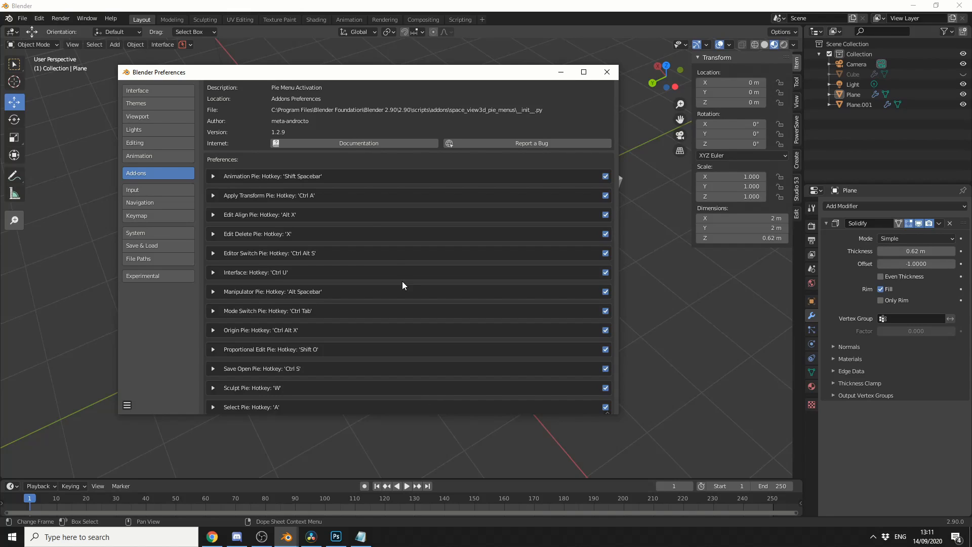
{"action": "mouse_move", "coordinate": [311, 193]}
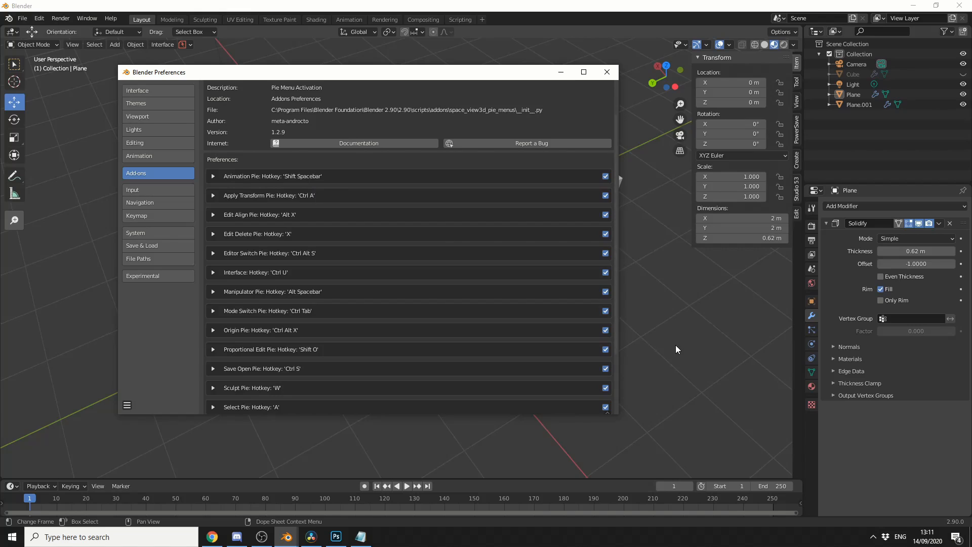
Step: Close Preferences and return to the 3D scene with the Plane slab selected
{"action": "left_click", "coordinate": [605, 72]}
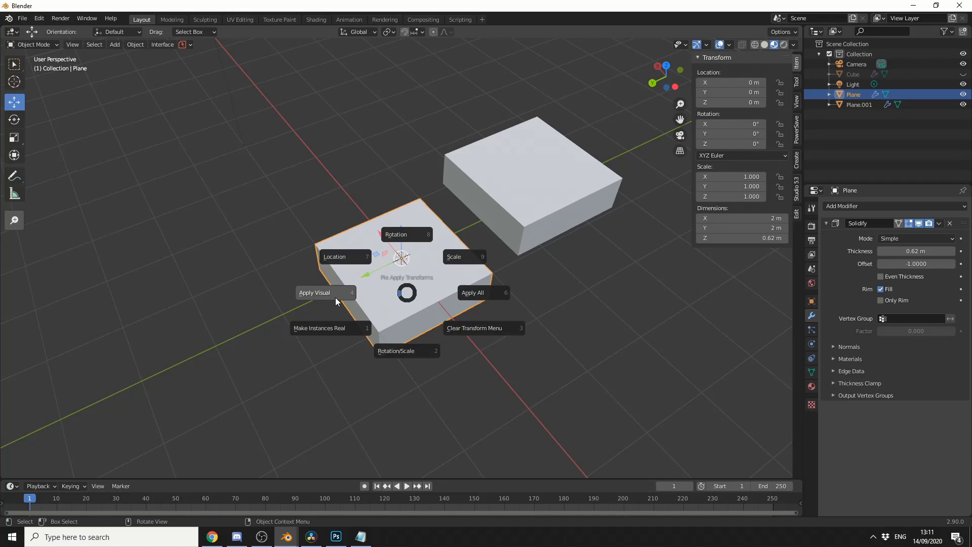
{"action": "mouse_move", "coordinate": [497, 310]}
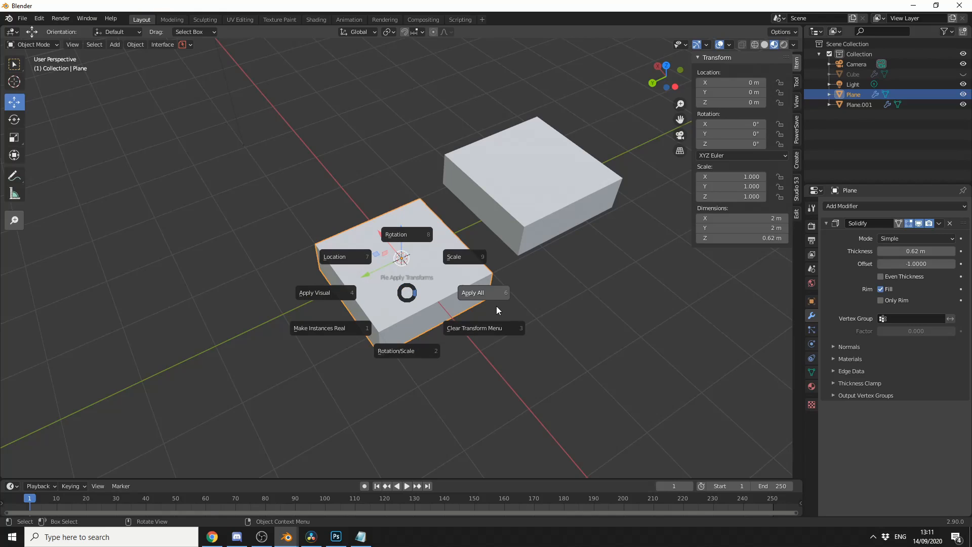